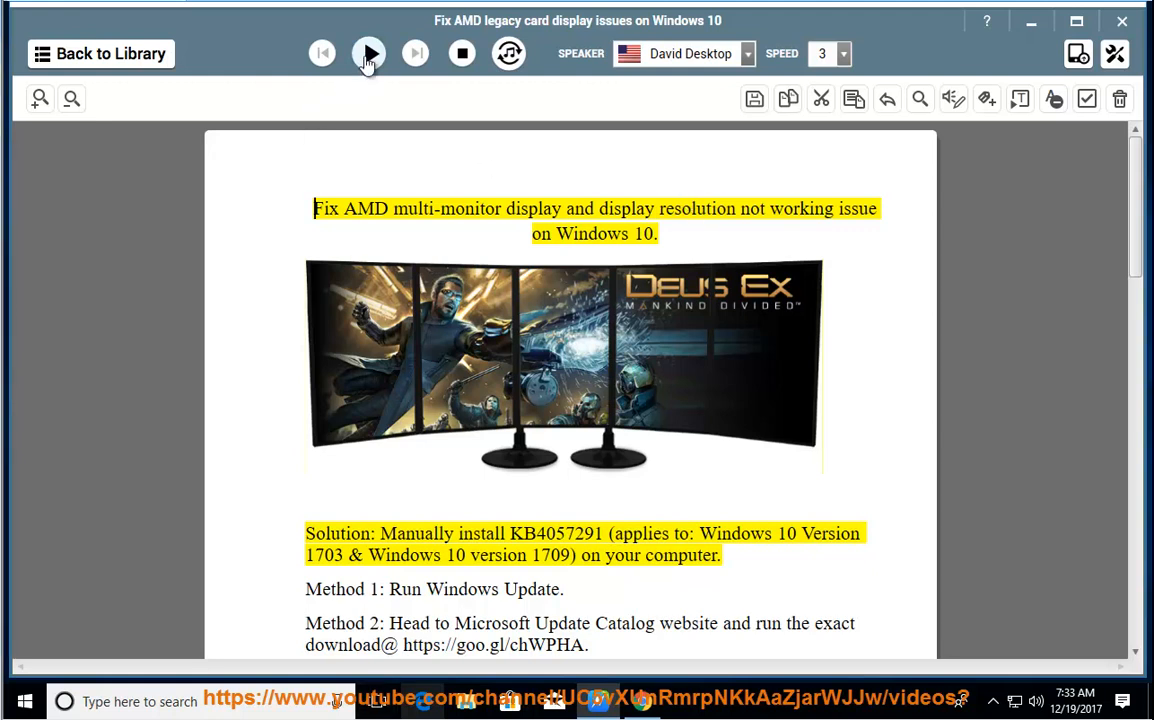
- Read the AMD display fix document aloud, then select update number KB4057291 in the Solution line
left_click(368, 52)
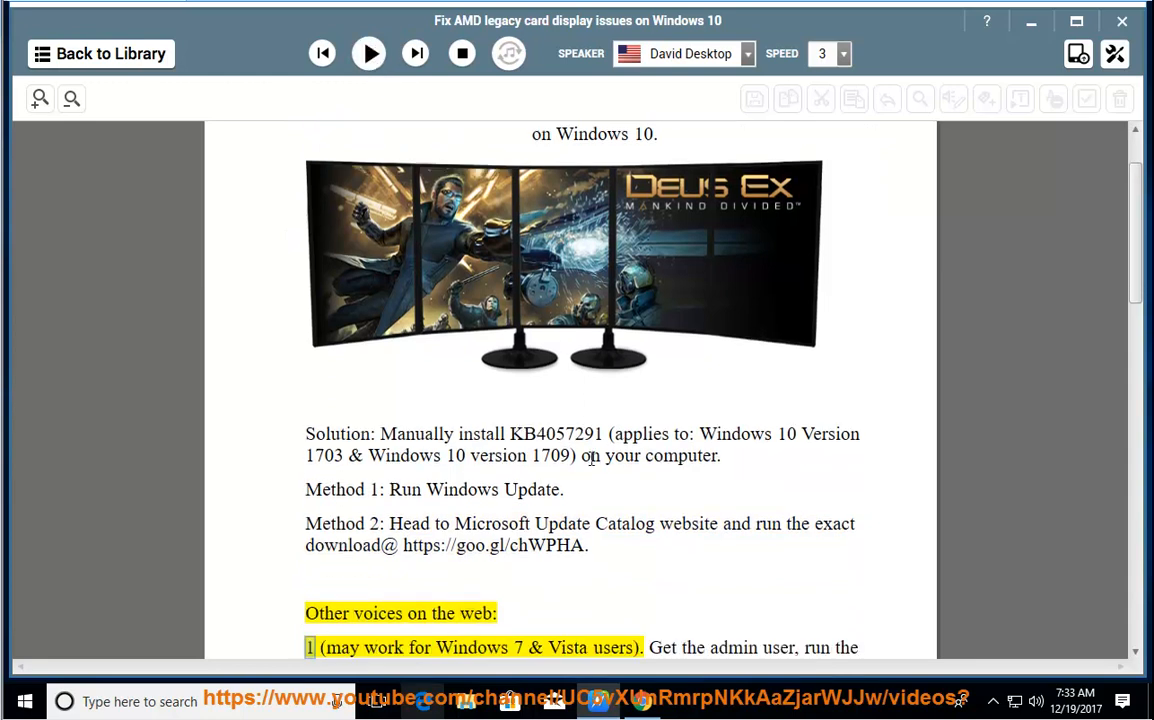
double_click(556, 432)
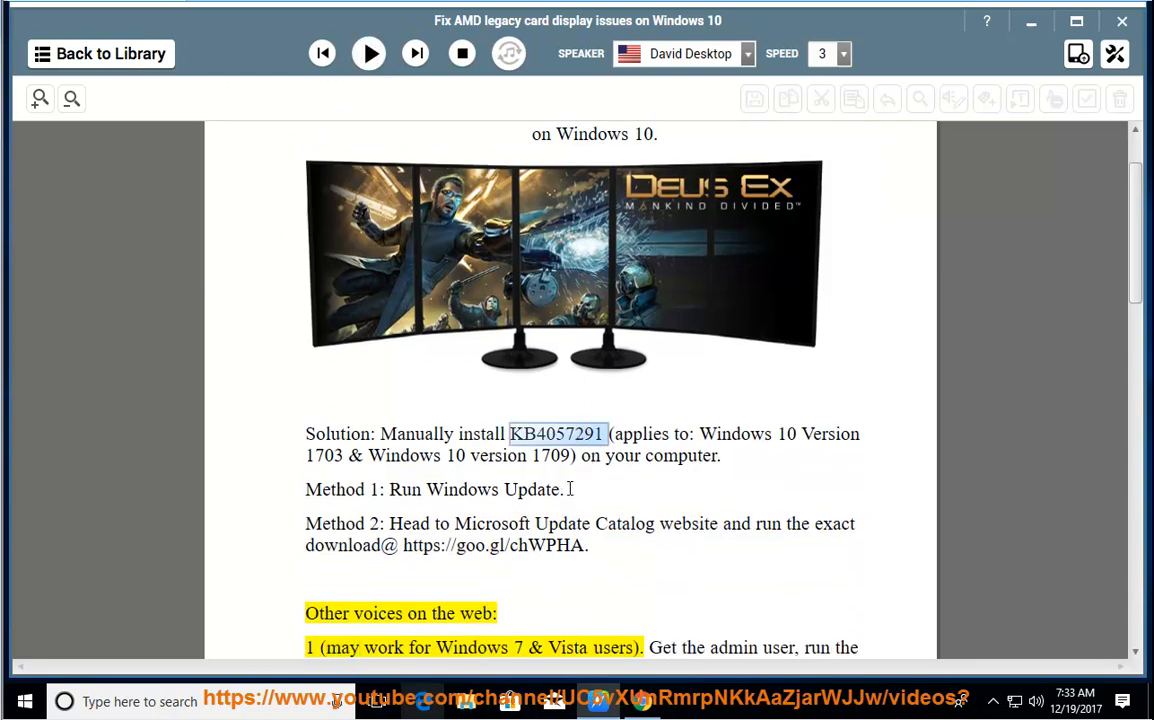
left_click(24, 700)
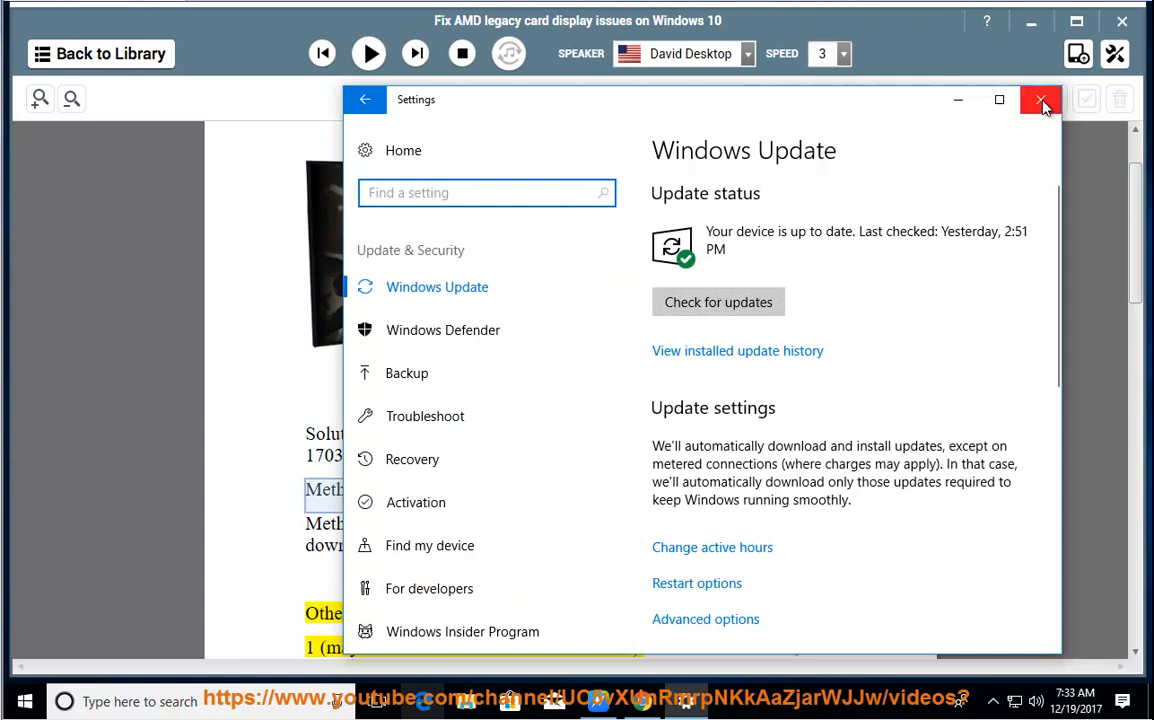
left_click(1040, 100)
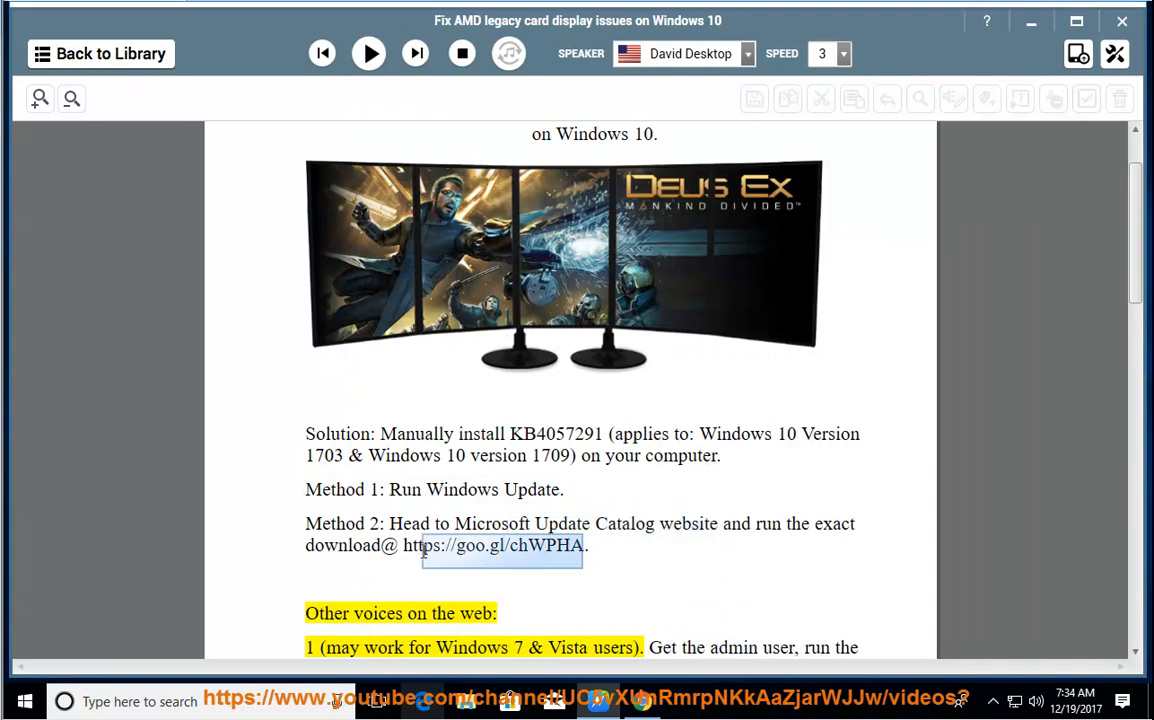
- Copy the goo.gl/chWPHA Update Catalog download link from the Method 2 line
right_click(500, 544)
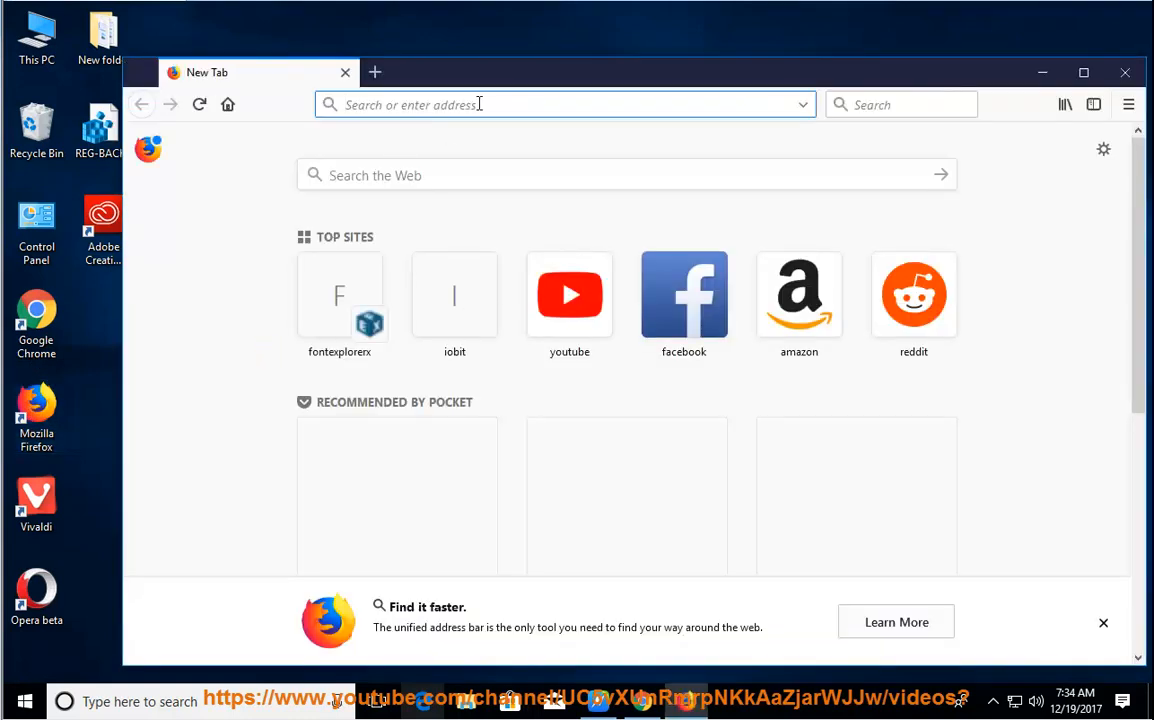
- Search the Update Catalog via goo.gl/chWPHA and review the KB4057291 rows for Windows 10 1709 and 1703
type("https://goo.gl/chWPHA")
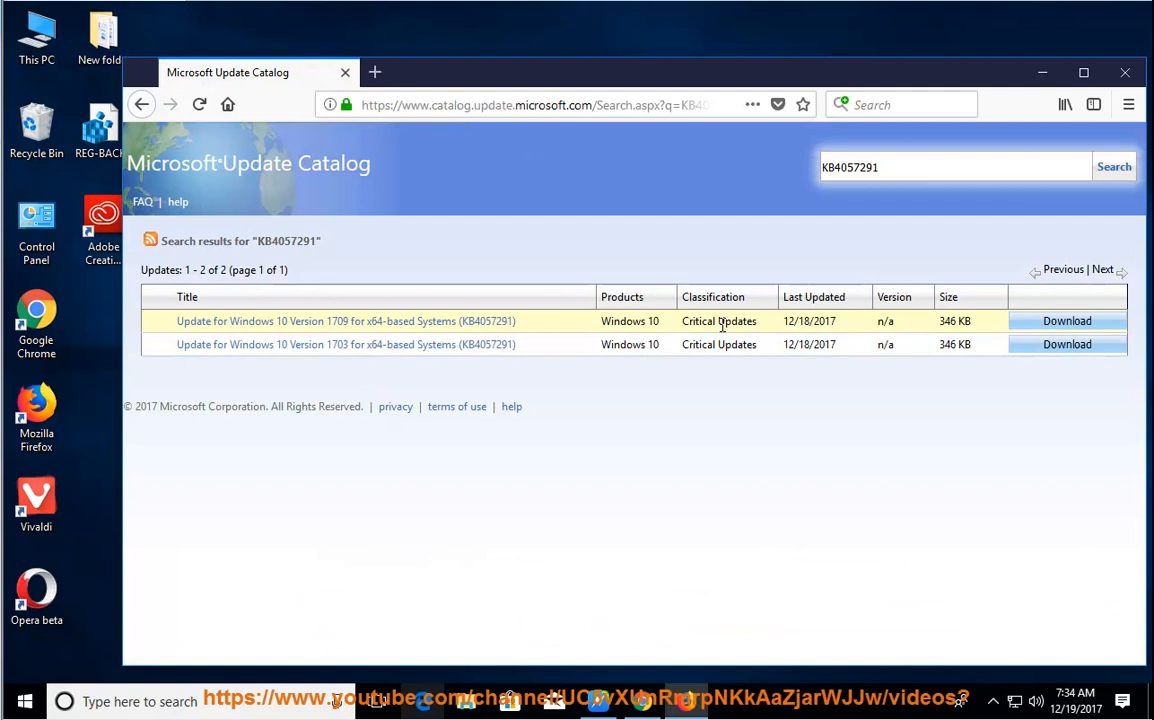
double_click(718, 320)
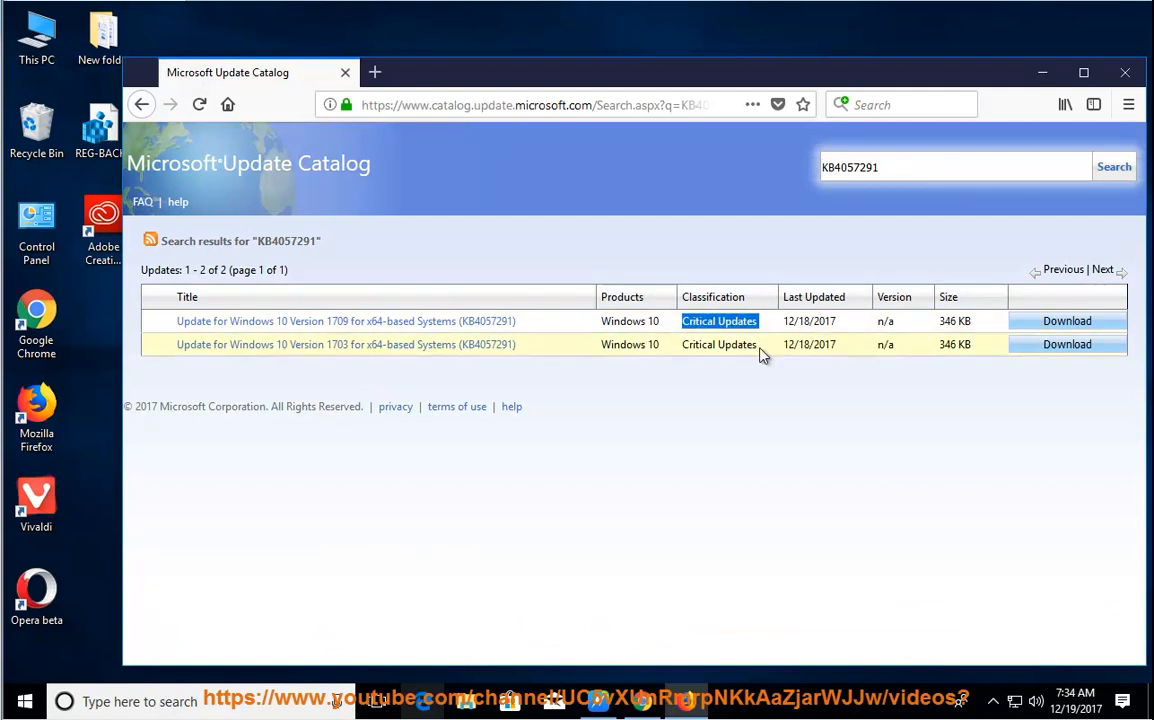
double_click(718, 344)
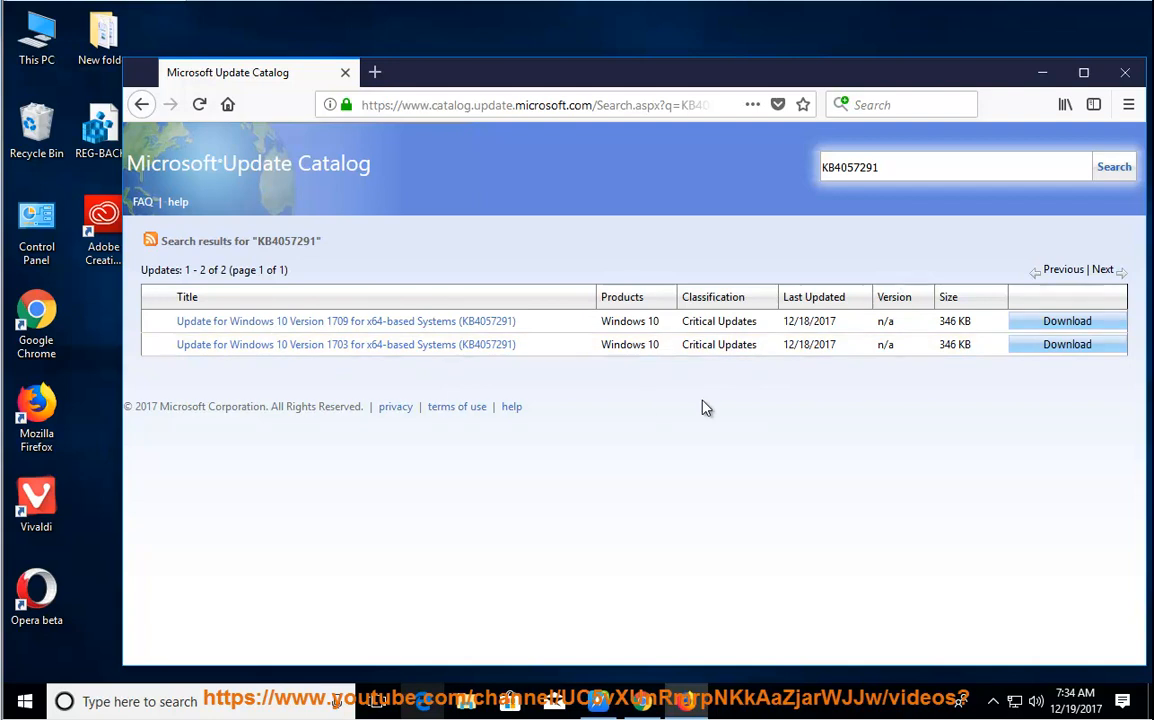
left_click(596, 700)
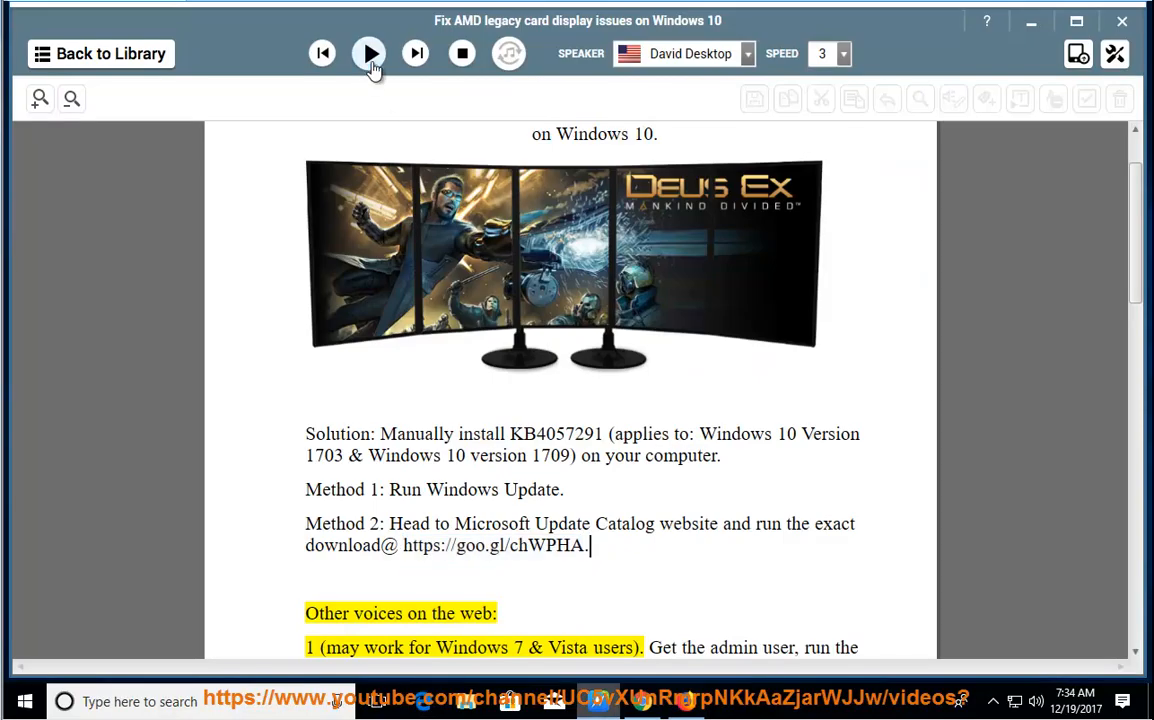
- Resume reading aloud through the other voices section and the driver change warning note
left_click(368, 52)
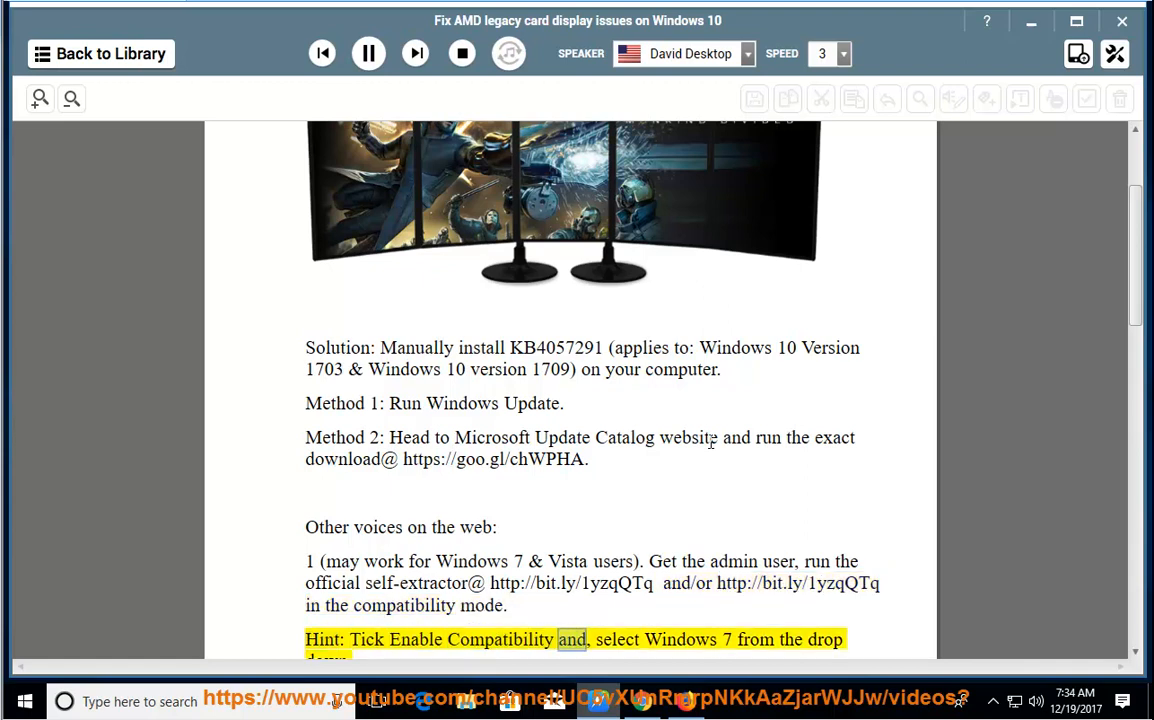
scroll("down", 3)
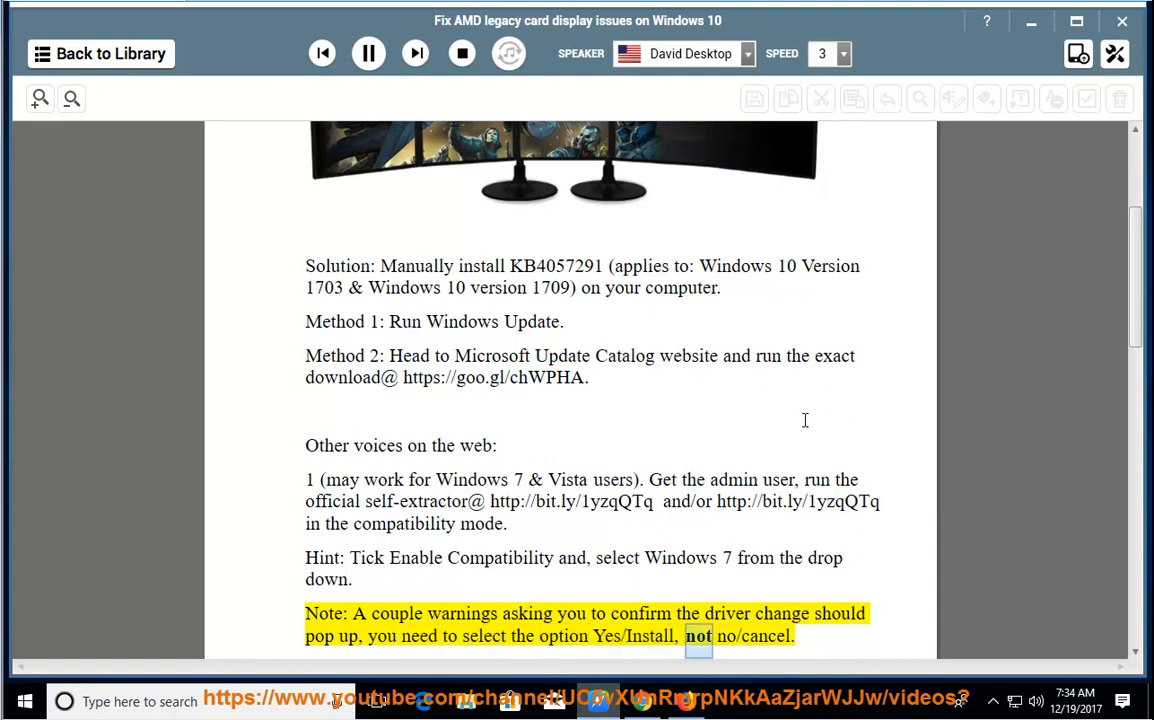
scroll("down", 3)
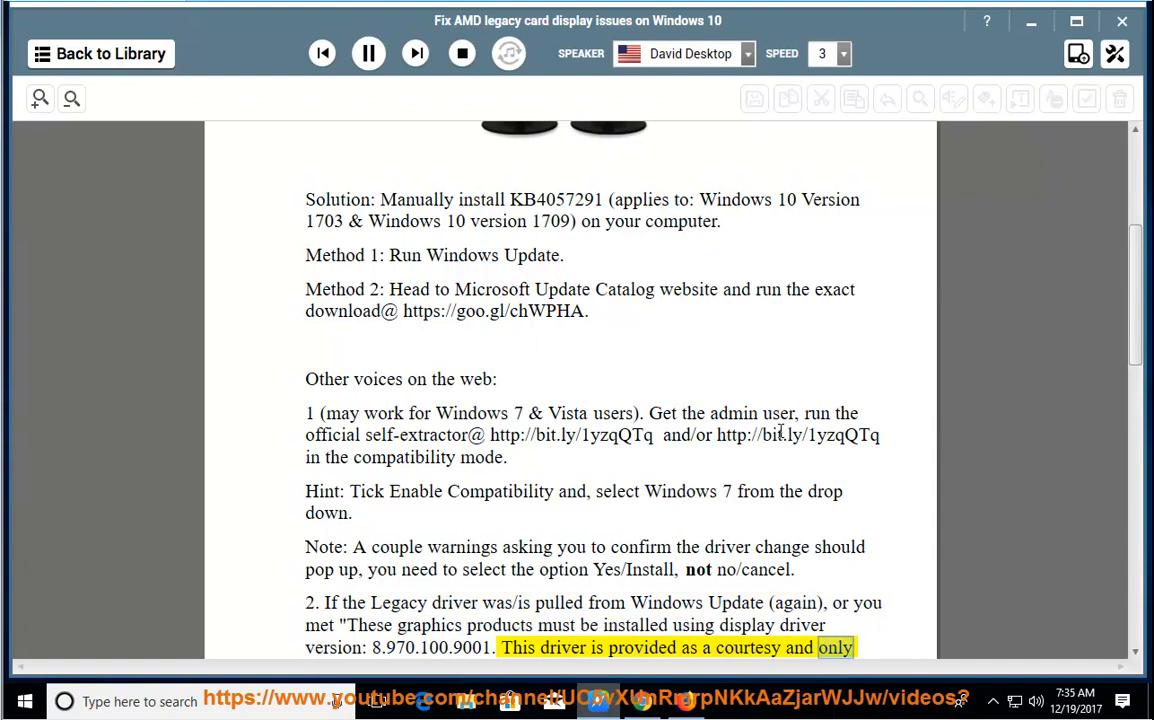
- Continue reading onto page 2 through the 32/64-bit driver downloads and the Radeon HD 4000 note
scroll("down", 3)
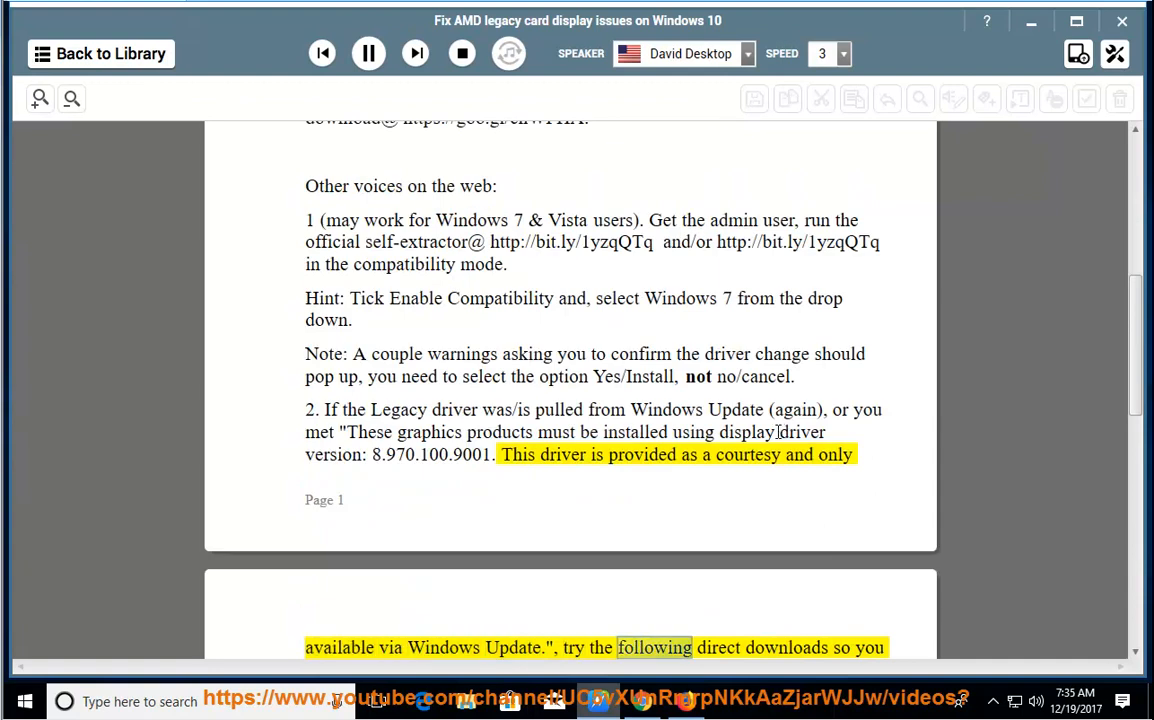
scroll("down", 3)
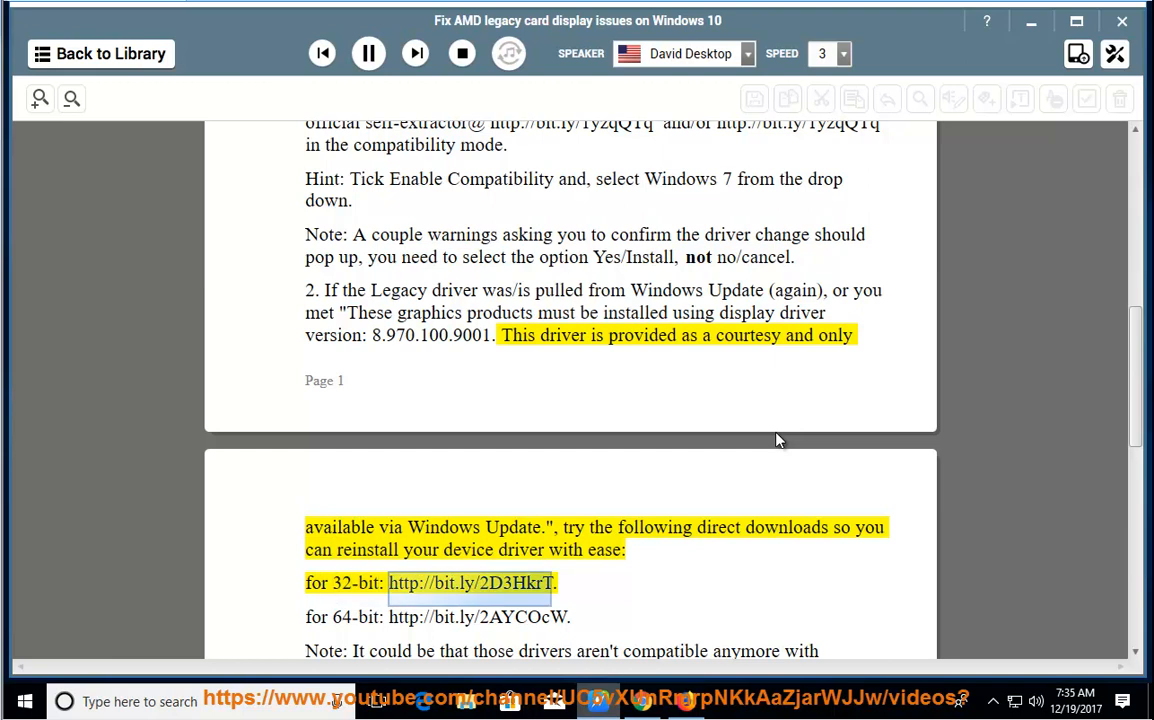
mouse_move(772, 456)
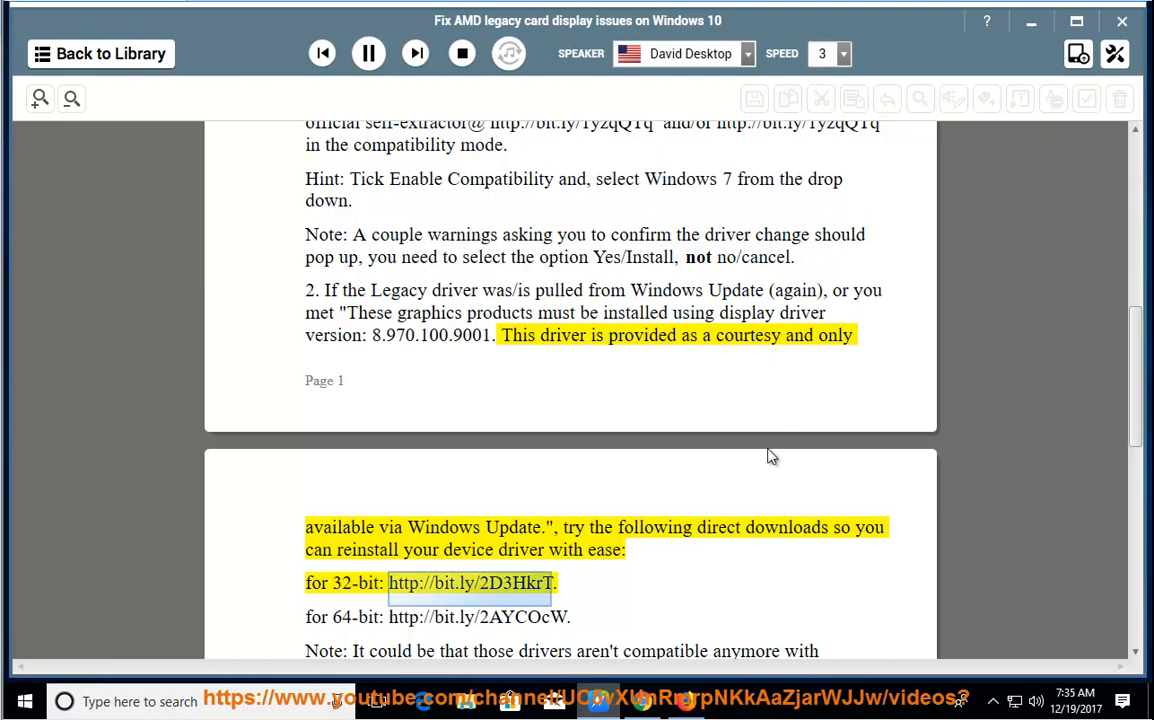
mouse_move(766, 452)
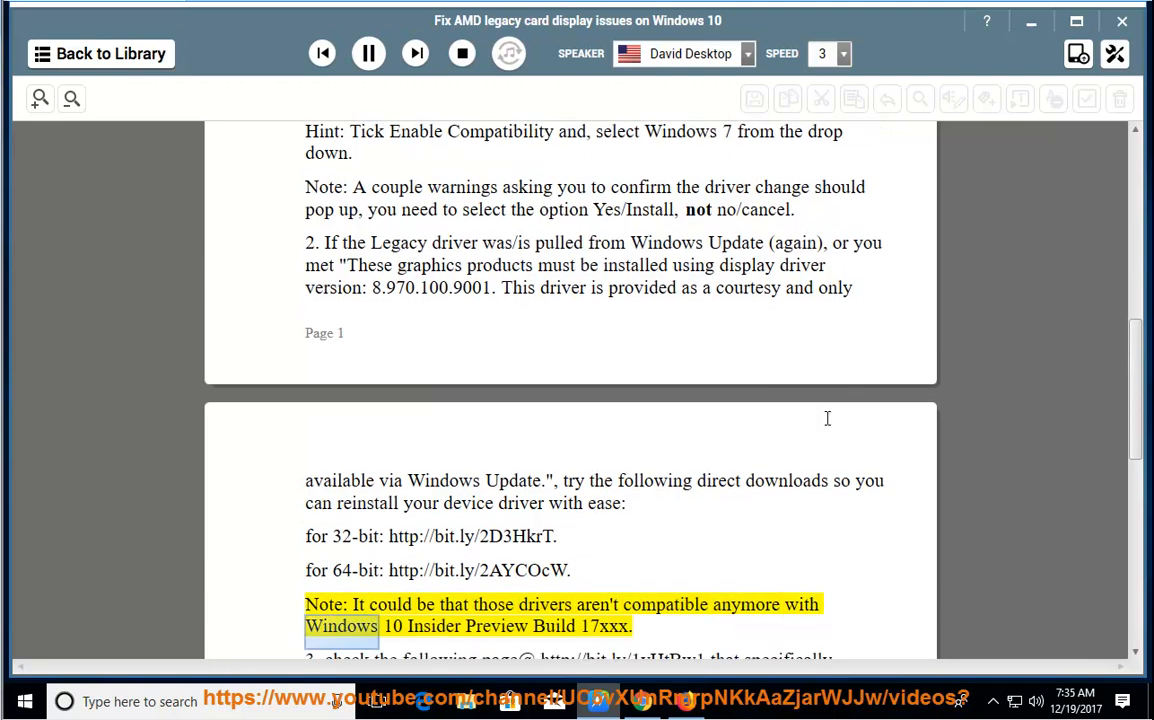
double_click(604, 626)
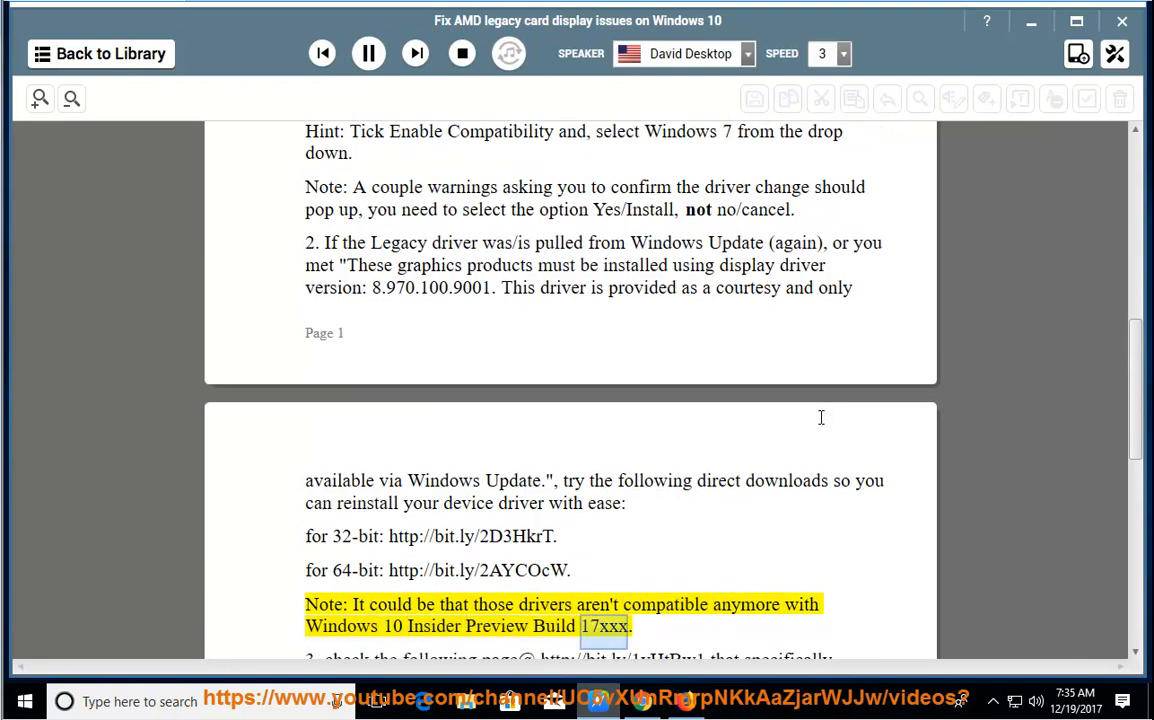
scroll("down", 3)
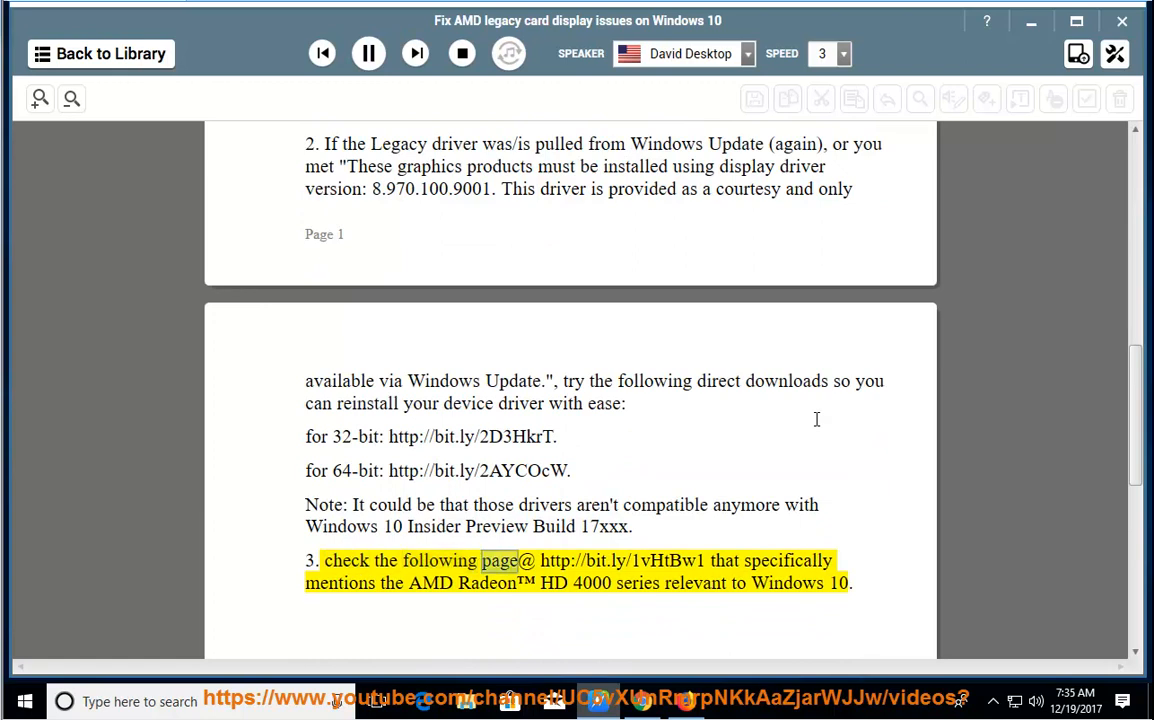